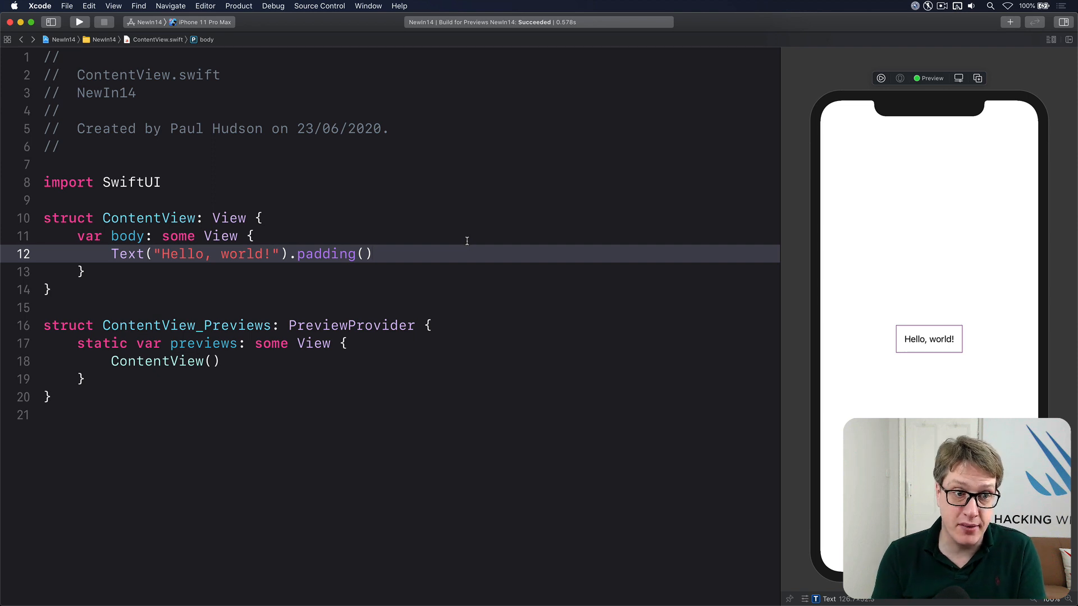
key("return")
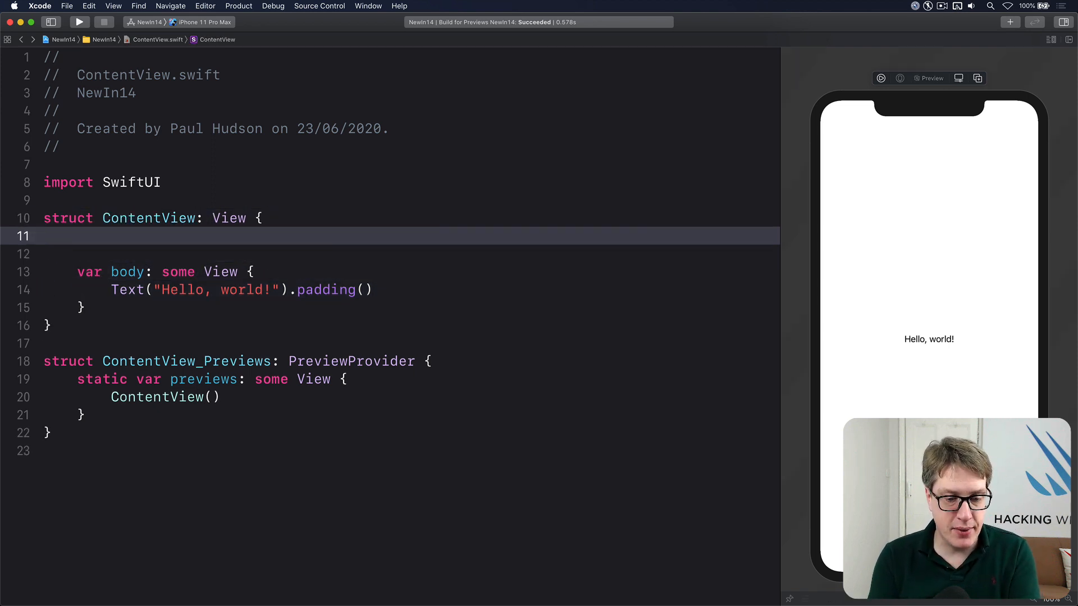
type("@ScaledMetric v")
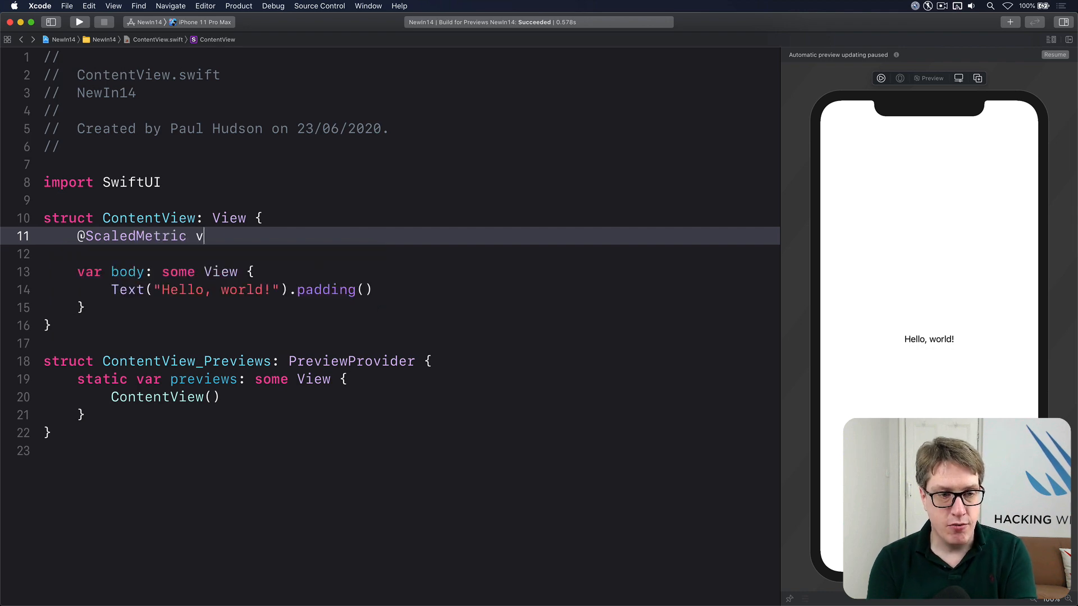
type("ar imageSize: CGF")
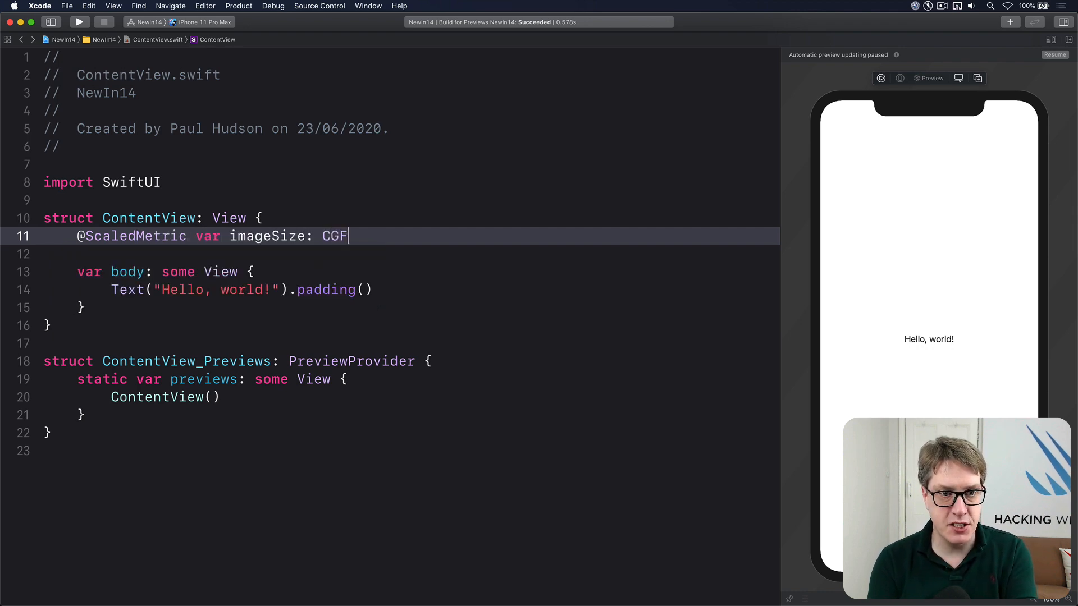
type("loat = 100")
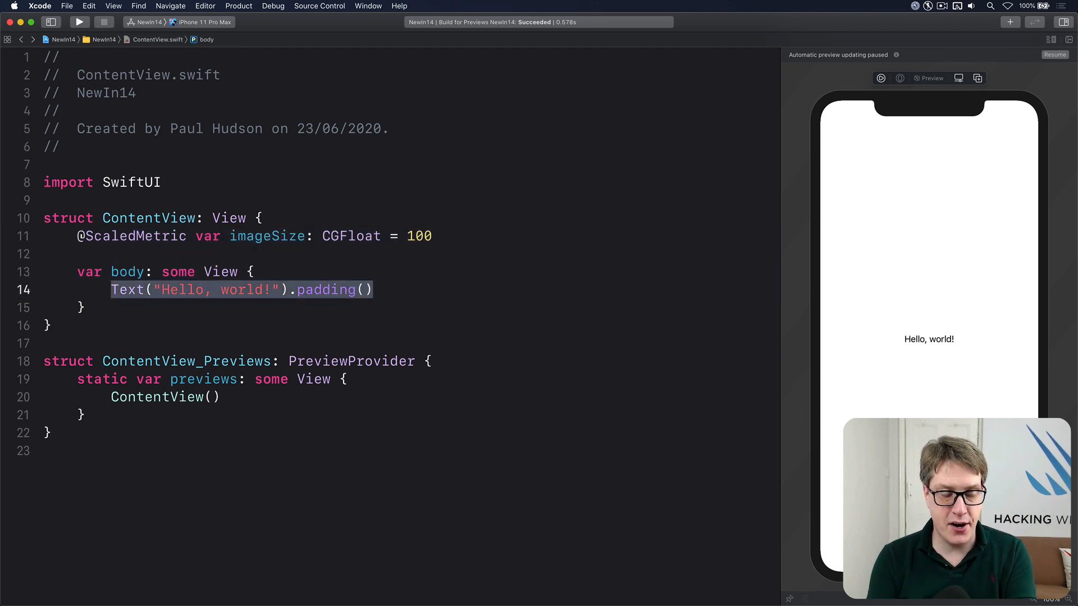
Replace the Hello, world text with a resizable cloud.sun.bolt.fill Image framed at imageSize by imageSize
type("Image(")
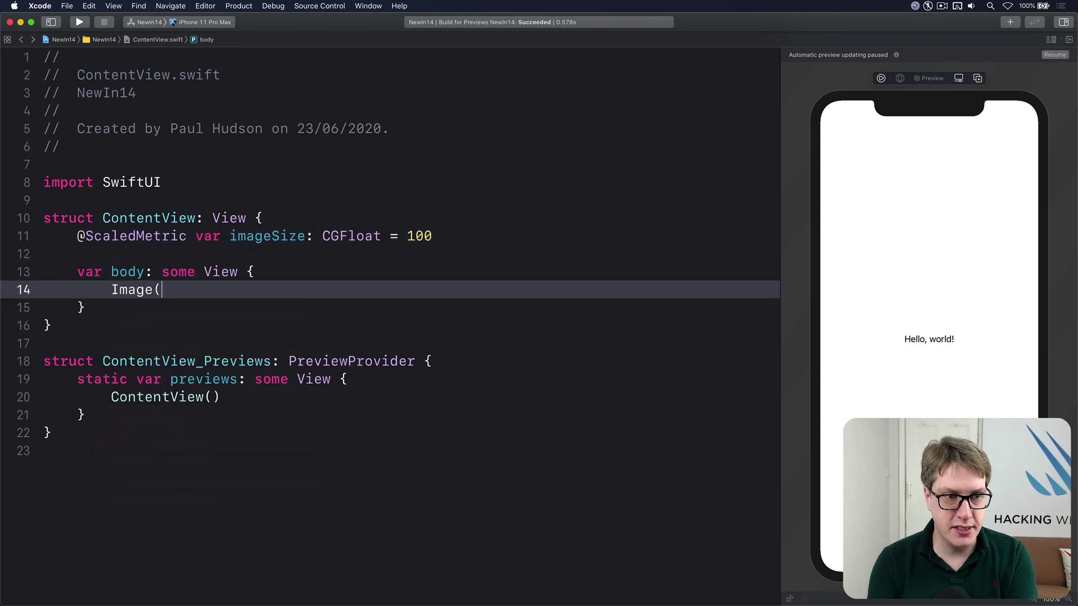
type("systemName: \"cl\"")
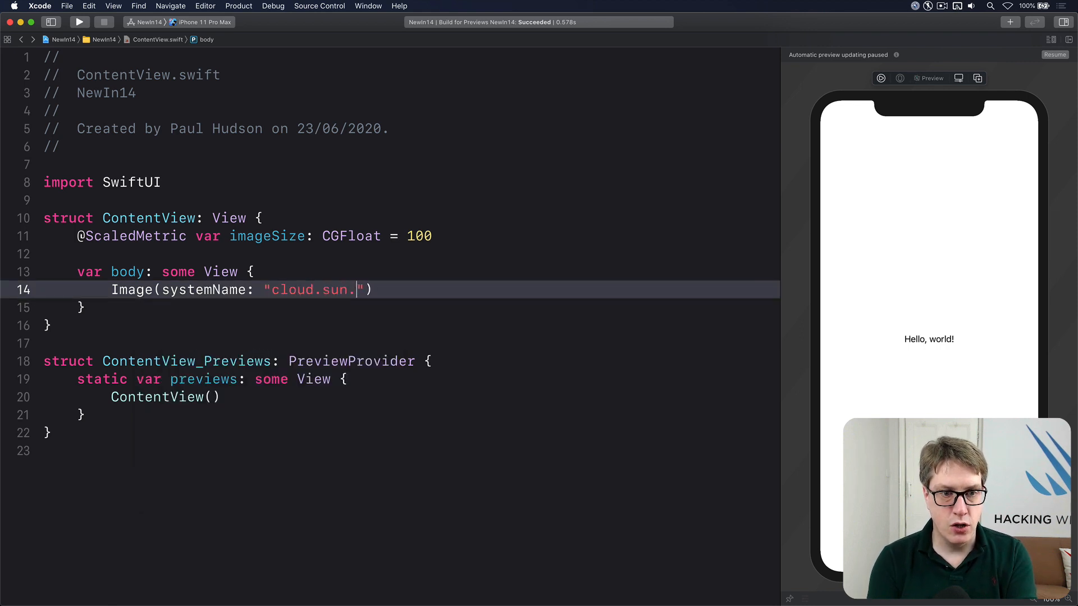
type("bolt.fill")
type(".frame(width:")
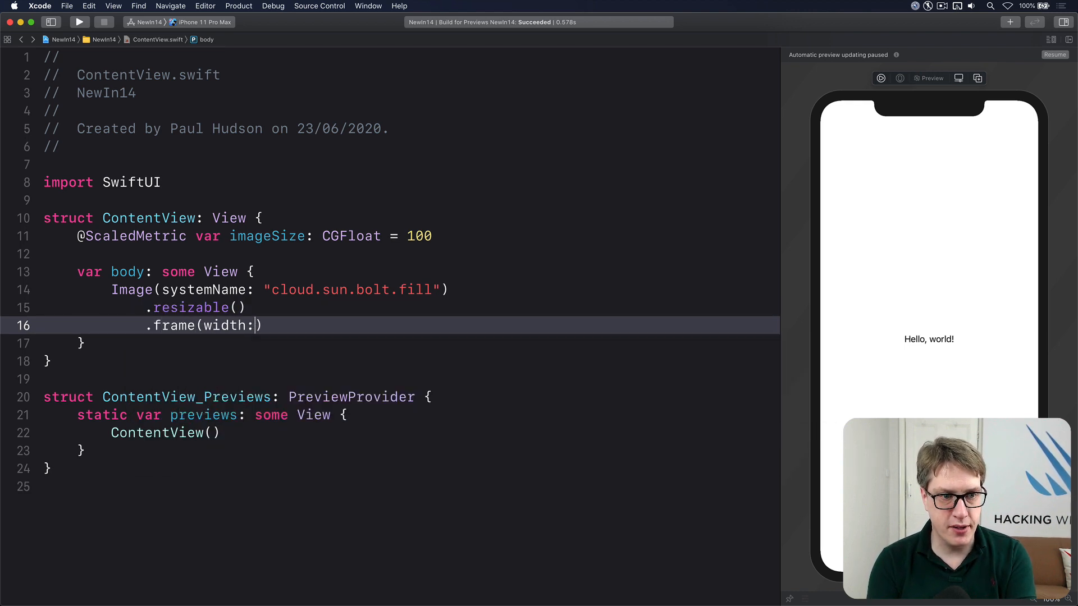
type("imageSize")
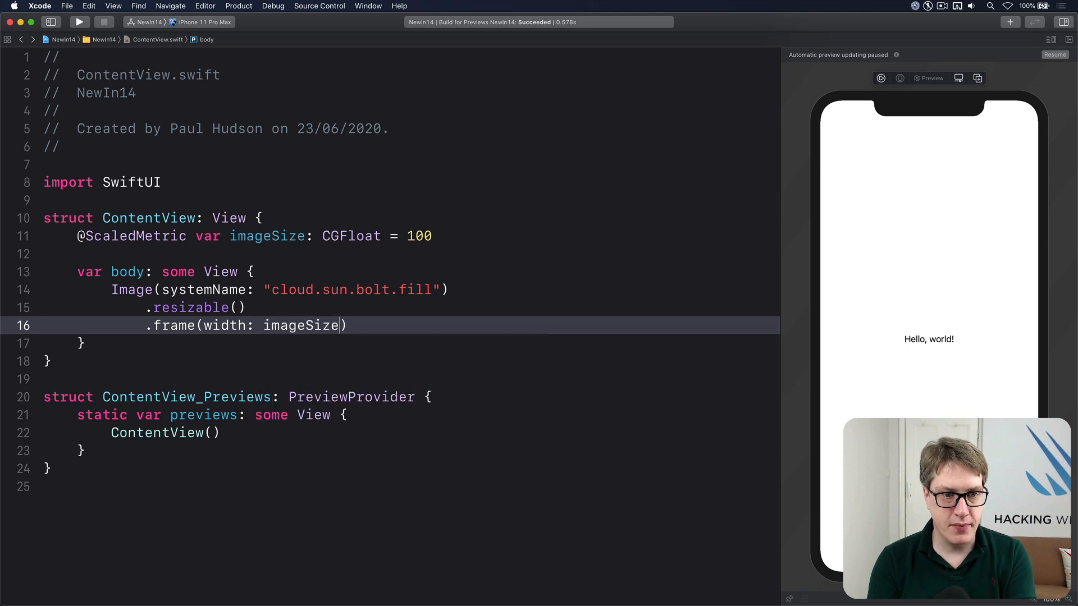
type(", height:")
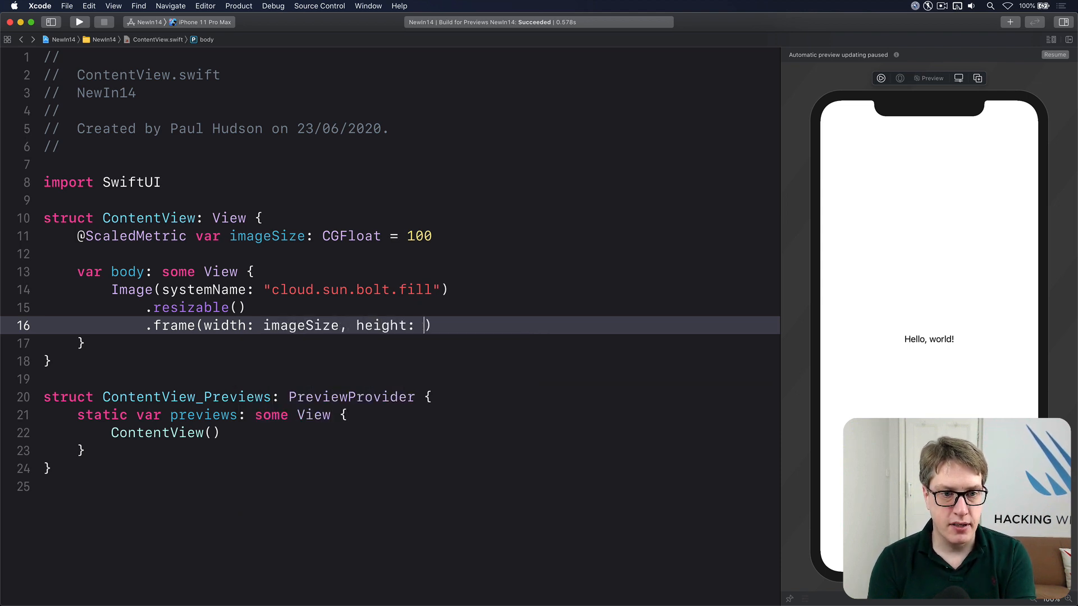
type("imageSize")
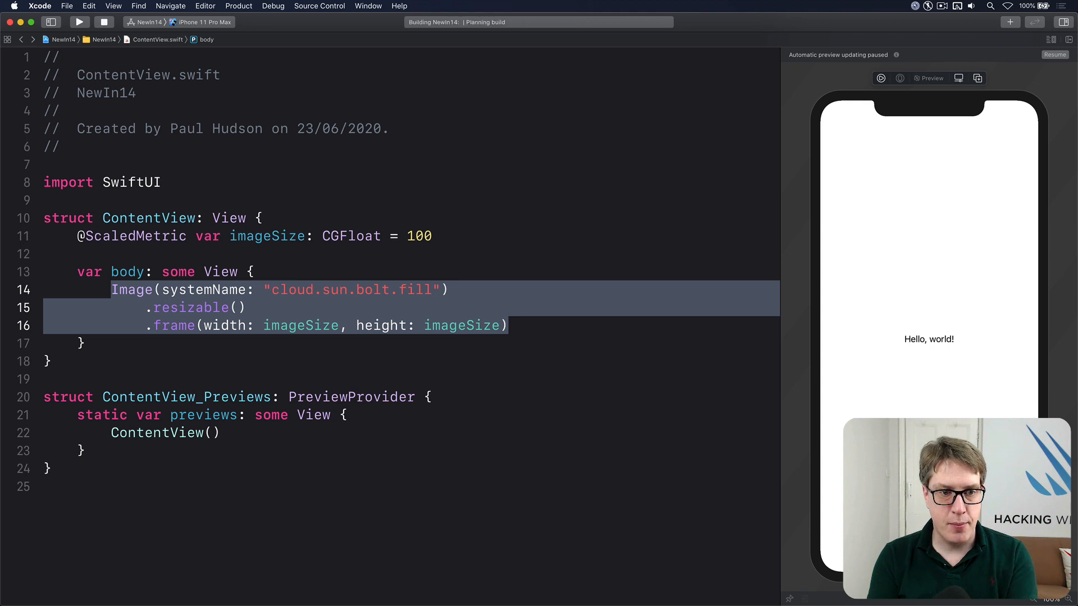
Run the app on the iPhone 11 Pro Max simulator and show Environment Overrides
left_click(79, 22)
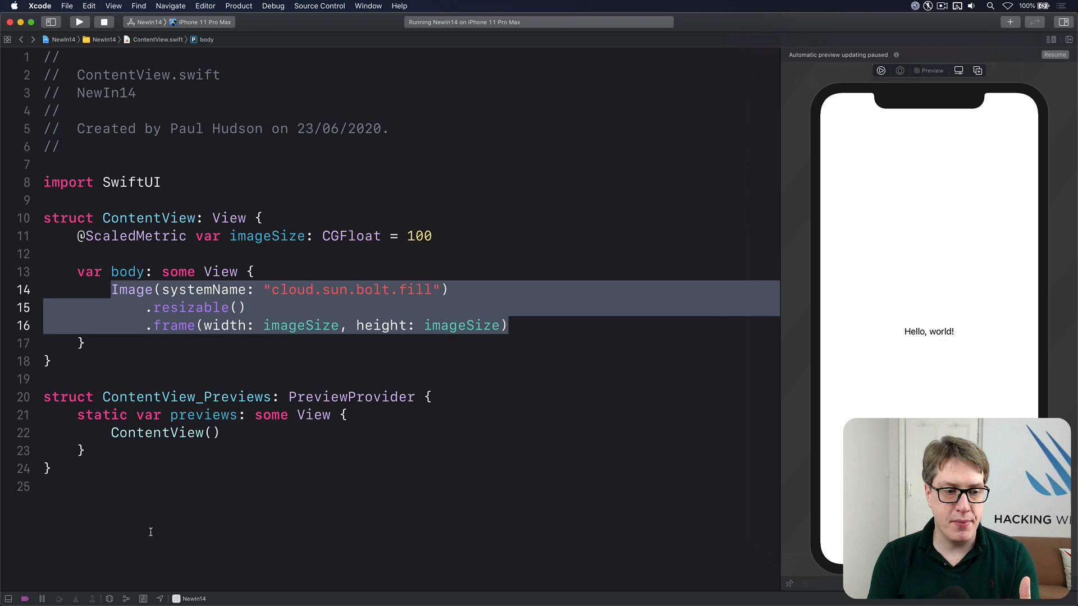
left_click(142, 599)
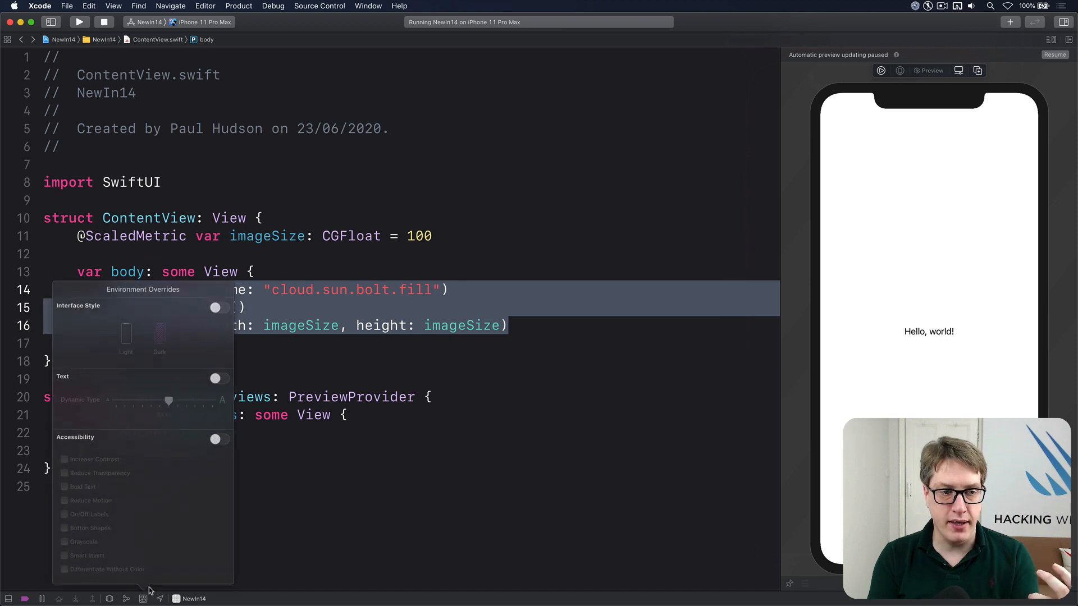
Enable the Text override and set Dynamic Type to Accessibility XXXL
left_click(218, 379)
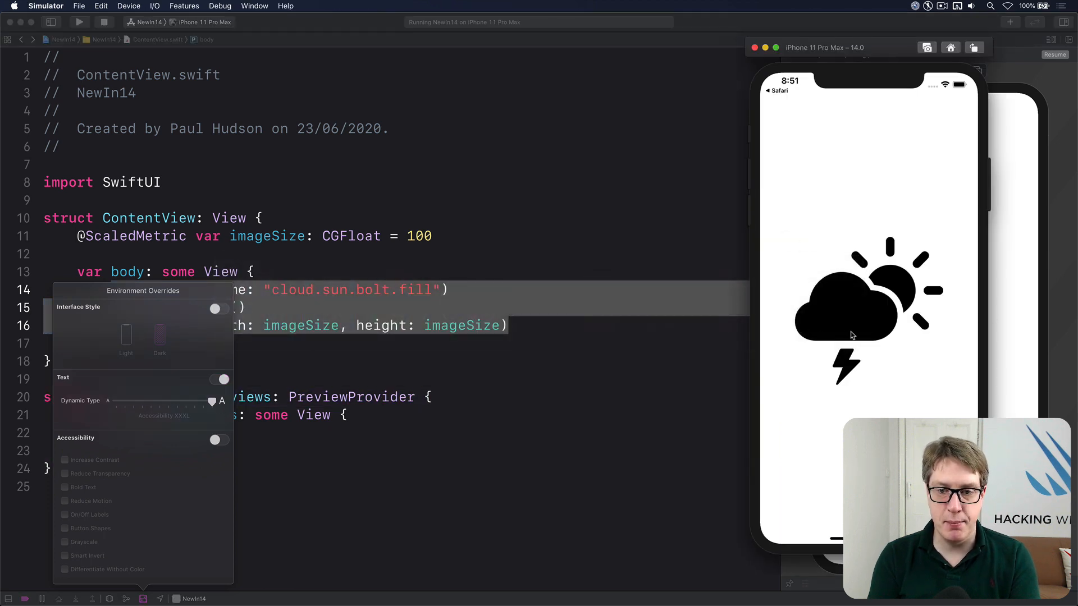
left_click(218, 379)
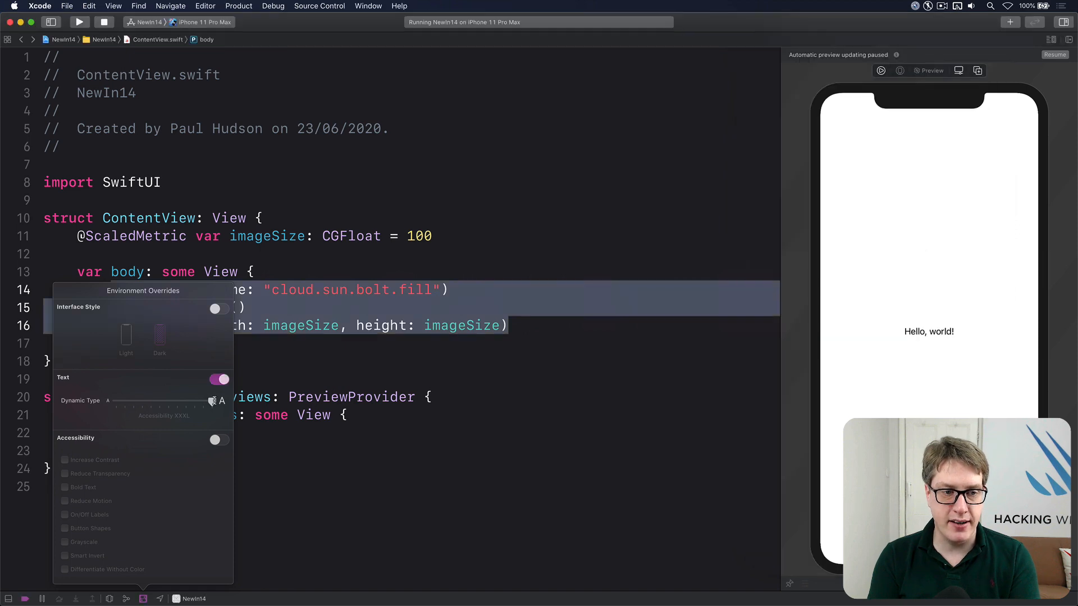